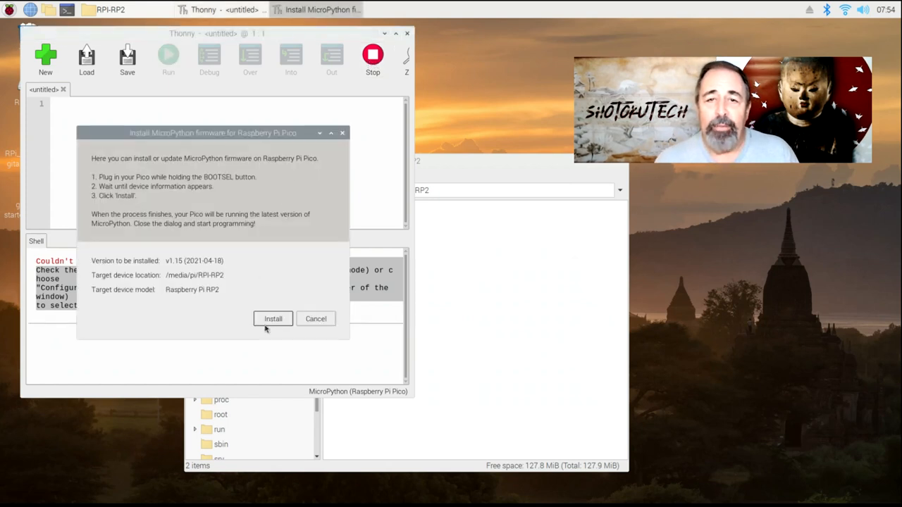
- Start the MicroPython v1.15 firmware install onto the connected Raspberry Pi Pico
{"action": "left_click", "coordinate": [273, 319]}
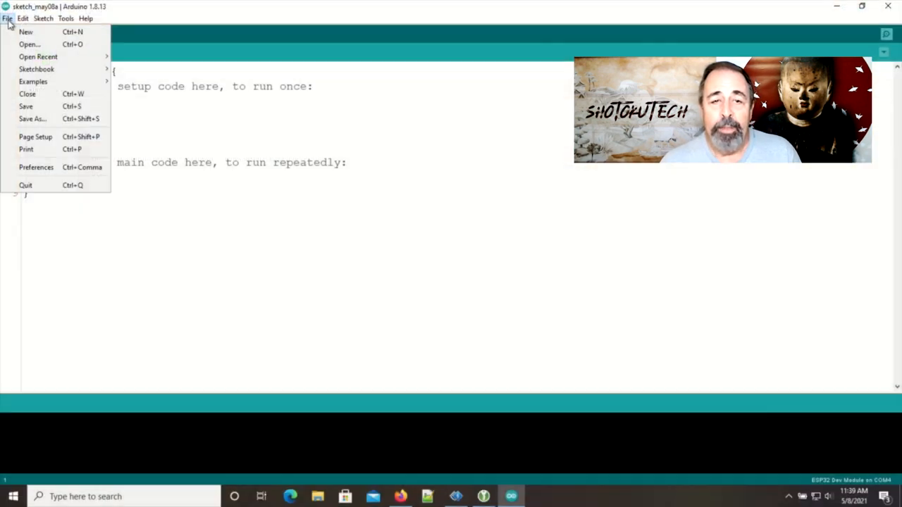
- Load the Blink example from 01.Basics and look through the sketch
{"action": "left_click", "coordinate": [34, 81]}
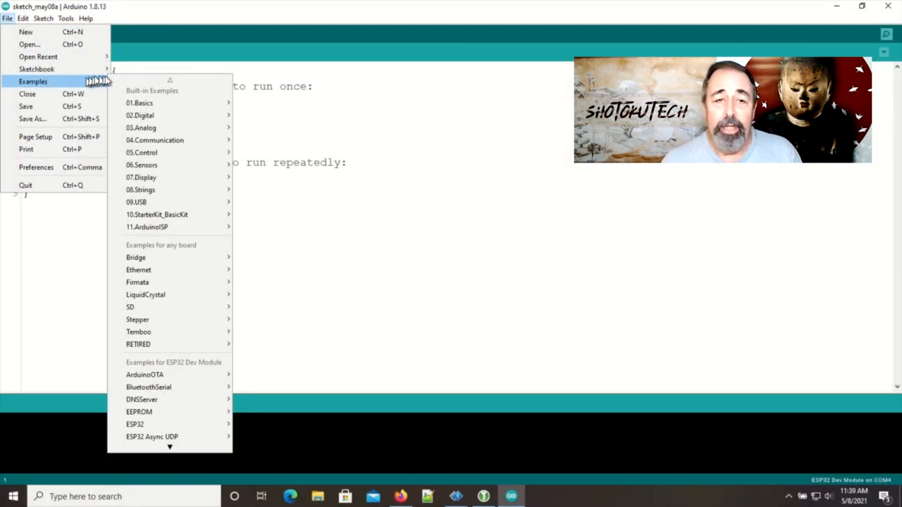
{"action": "mouse_move", "coordinate": [139, 102]}
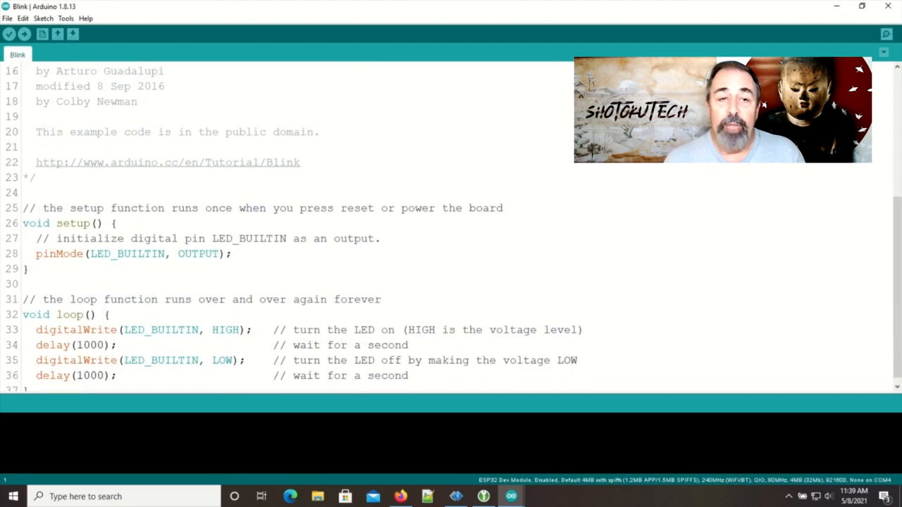
{"action": "scroll", "scroll_direction": "down", "scroll_amount": 3}
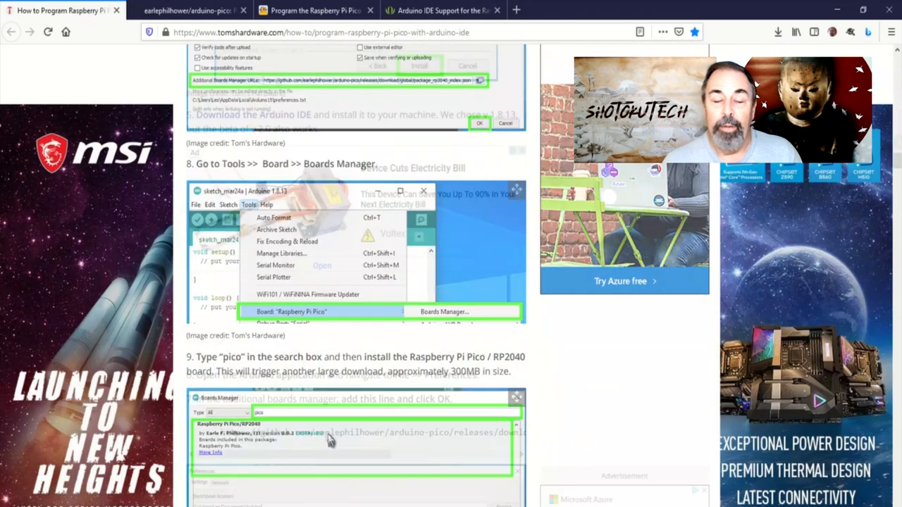
- Review the arduino-pico GitHub repository page, then move to the next Pico article
{"action": "left_click", "coordinate": [186, 9]}
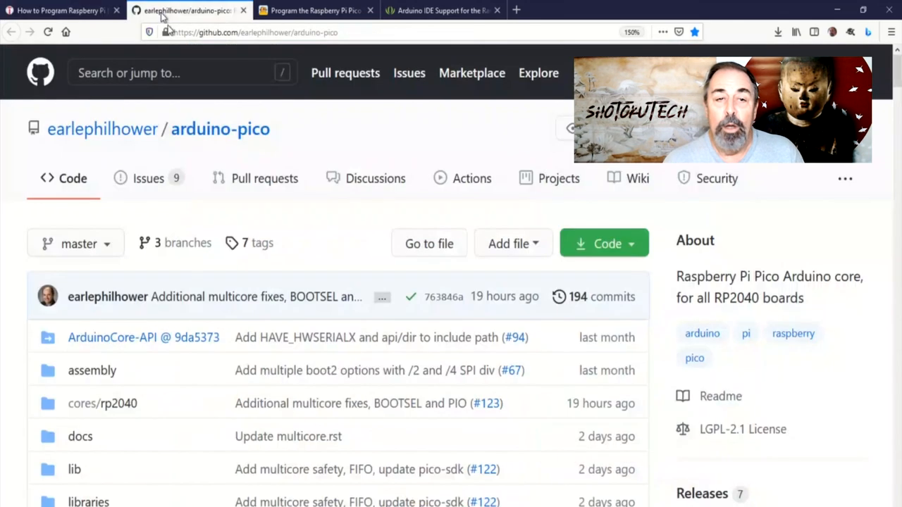
{"action": "scroll", "scroll_direction": "down", "scroll_amount": 3}
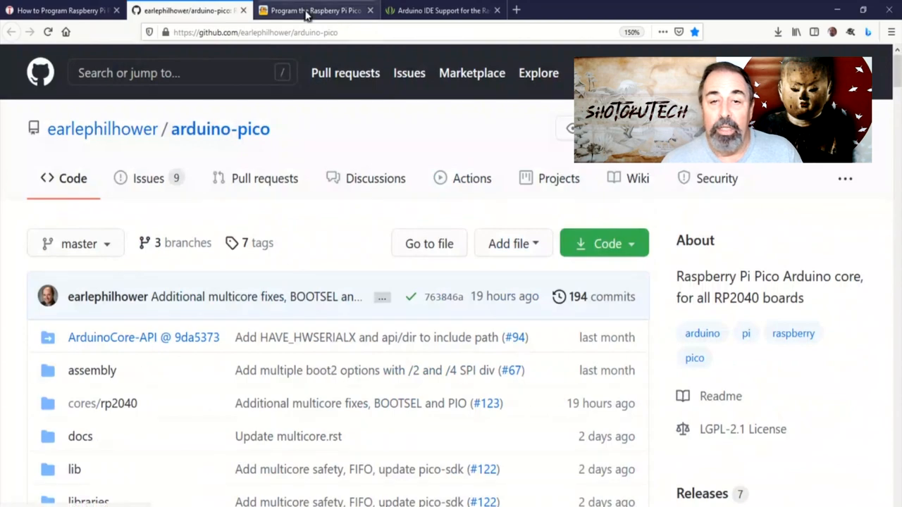
{"action": "left_click", "coordinate": [313, 10]}
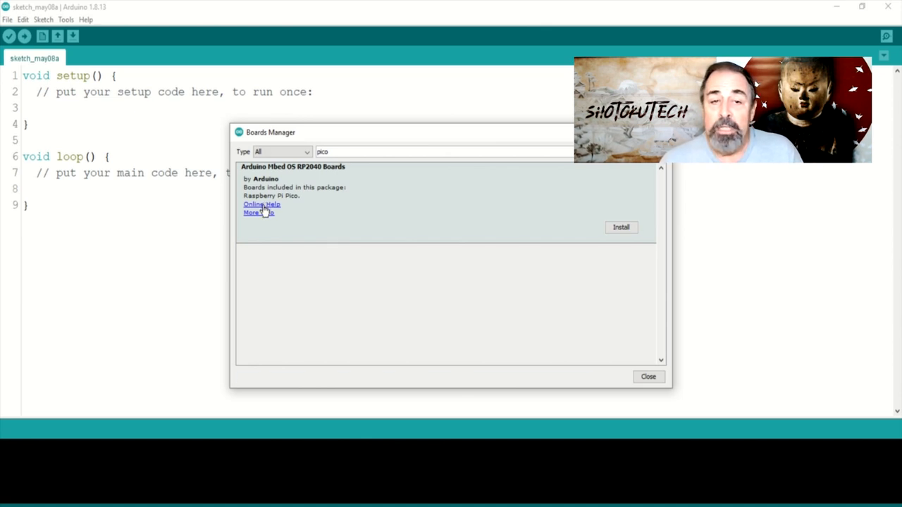
- Install the Arduino Mbed OS RP2040 Boards package and allow its Arduino USB driver
{"action": "left_click", "coordinate": [262, 204]}
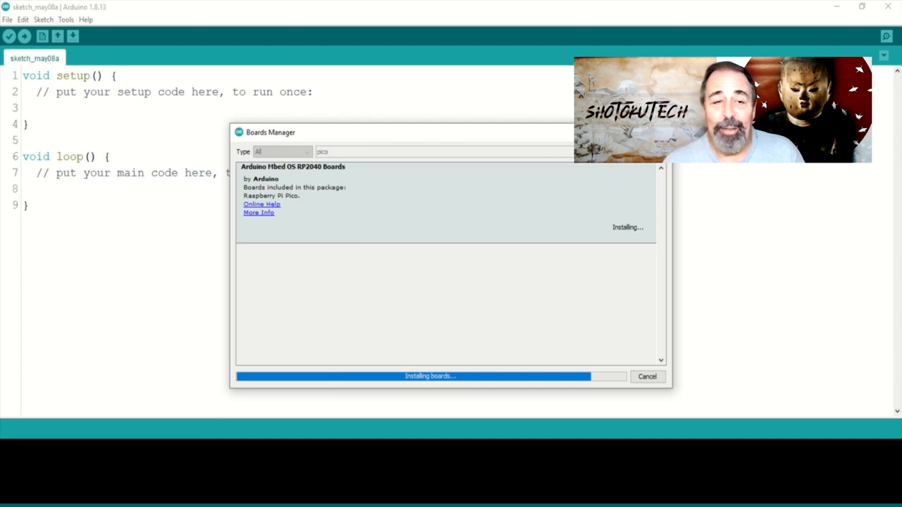
{"action": "mouse_move", "coordinate": [411, 358]}
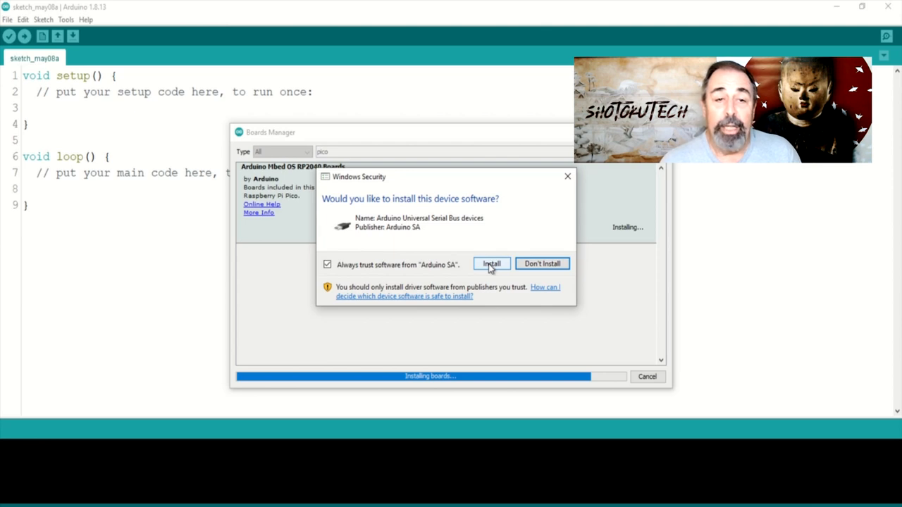
{"action": "left_click", "coordinate": [491, 263]}
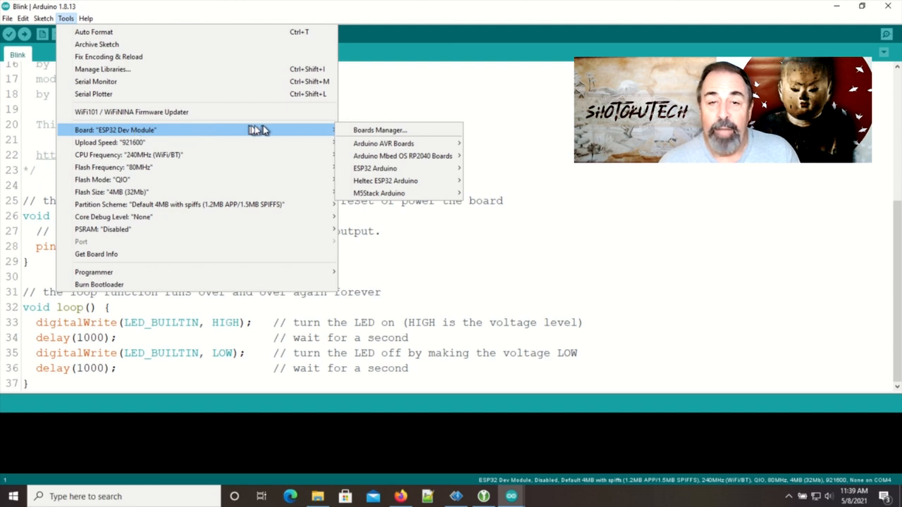
{"action": "mouse_move", "coordinate": [403, 155]}
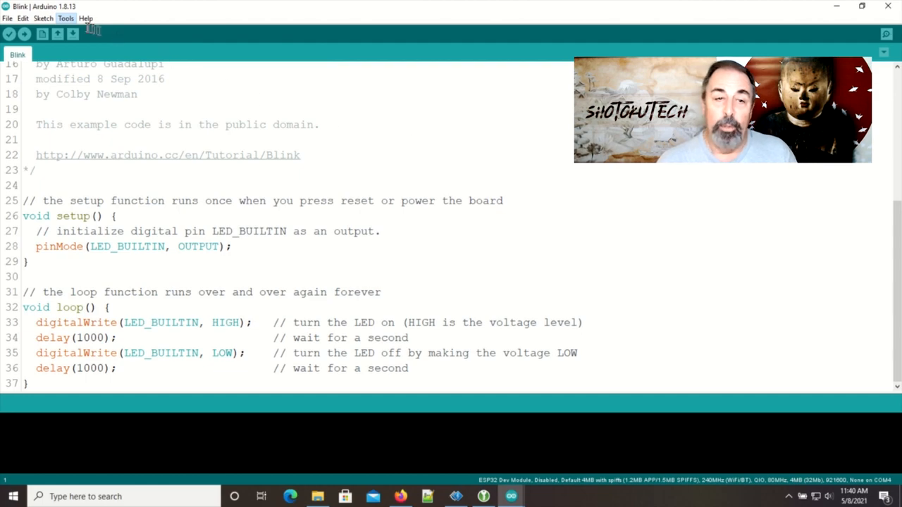
- Select the Raspberry Pi Pico board and attempt to upload Blink, hitting an upload error
{"action": "left_click", "coordinate": [65, 17]}
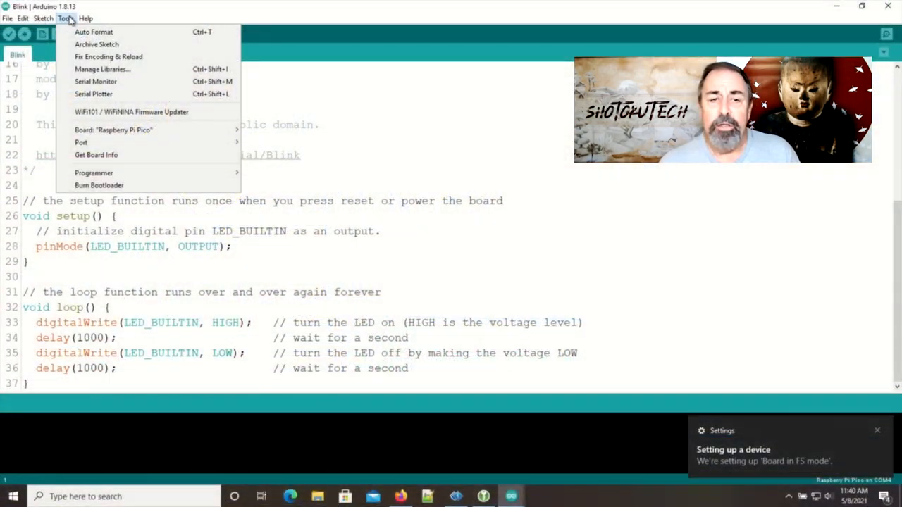
{"action": "mouse_move", "coordinate": [82, 142]}
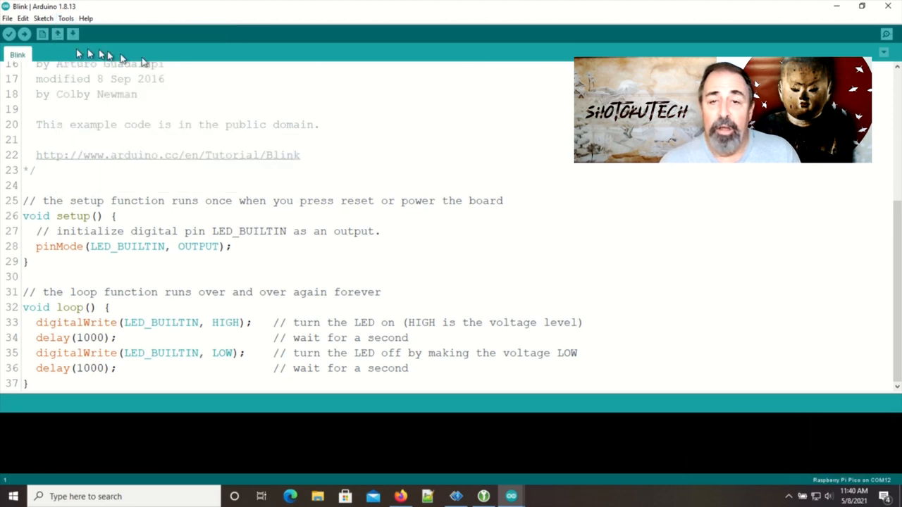
{"action": "left_click", "coordinate": [23, 34]}
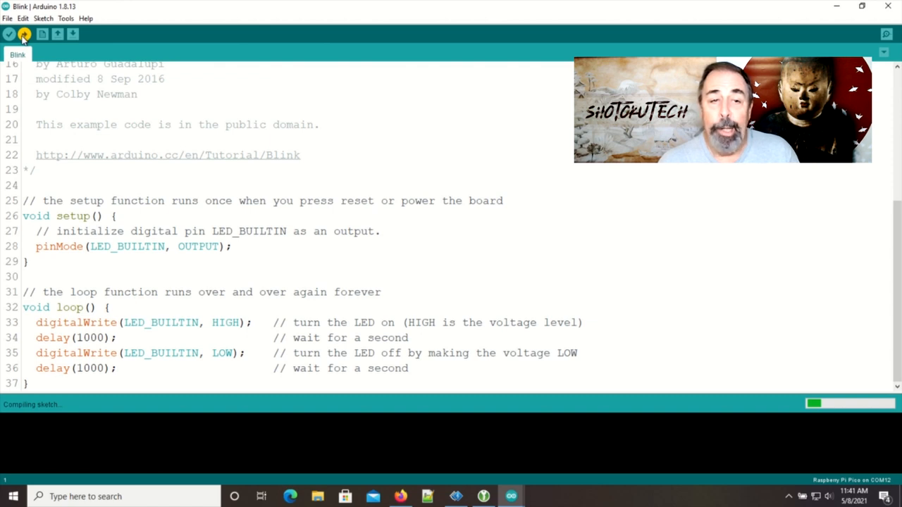
{"action": "left_click", "coordinate": [23, 33]}
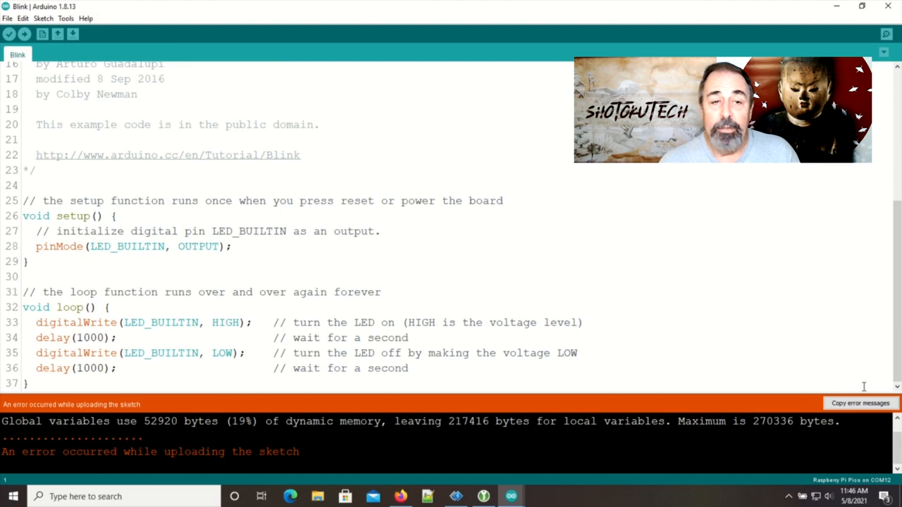
{"action": "left_click", "coordinate": [317, 496]}
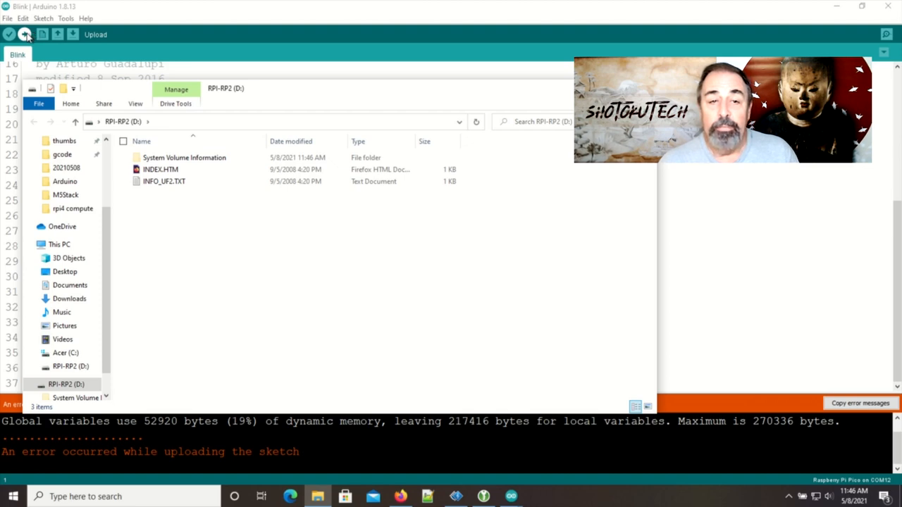
- Close the RPI-RP2 (D:) drive window after checking its contents
{"action": "left_click", "coordinate": [25, 34]}
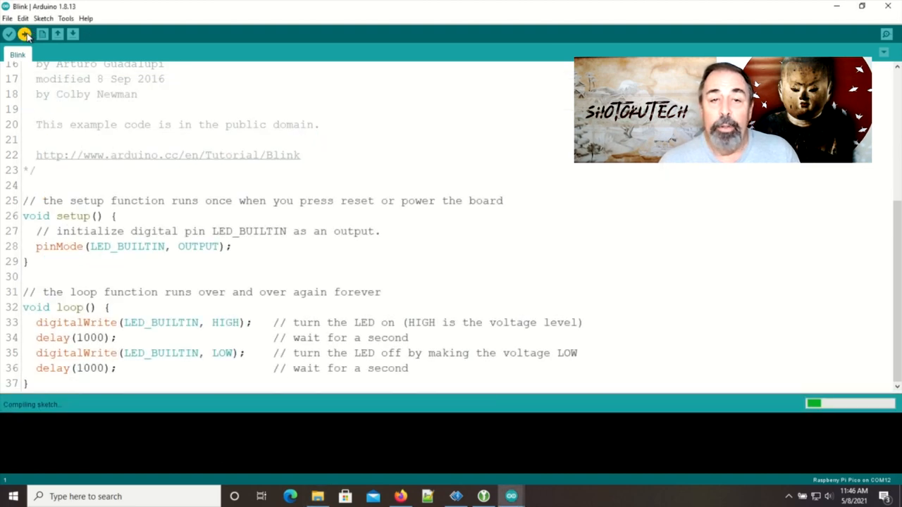
- Retry compiling and uploading Blink to the Raspberry Pi Pico
{"action": "left_click", "coordinate": [24, 34]}
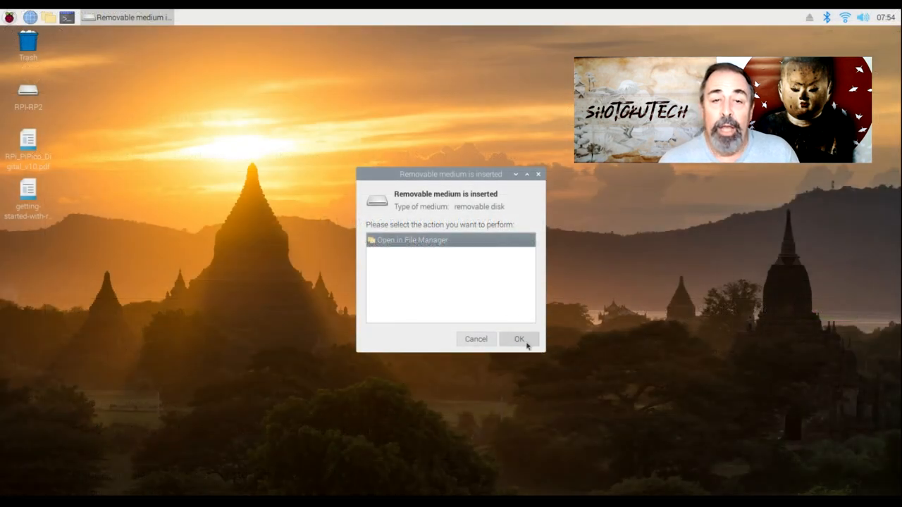
- Acknowledge the inserted Pico drive and install MicroPython firmware from Thonny
{"action": "left_click", "coordinate": [518, 338]}
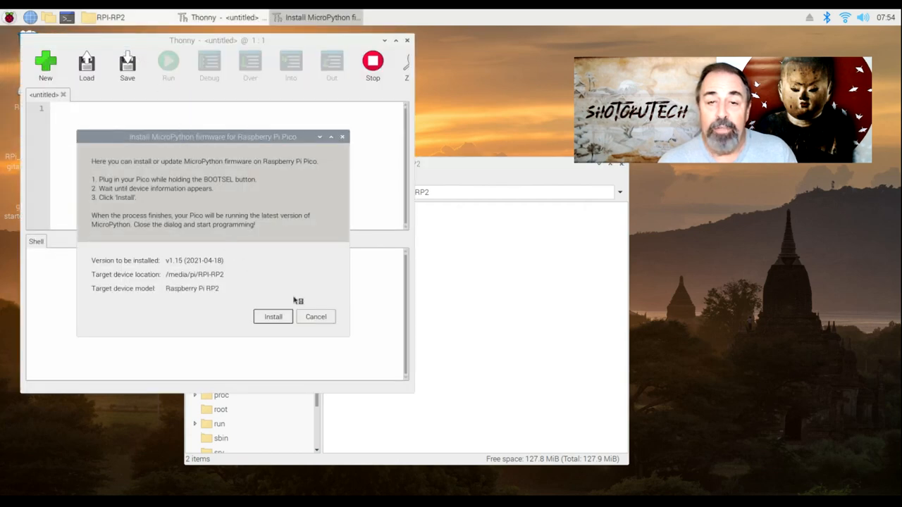
{"action": "left_click", "coordinate": [273, 316]}
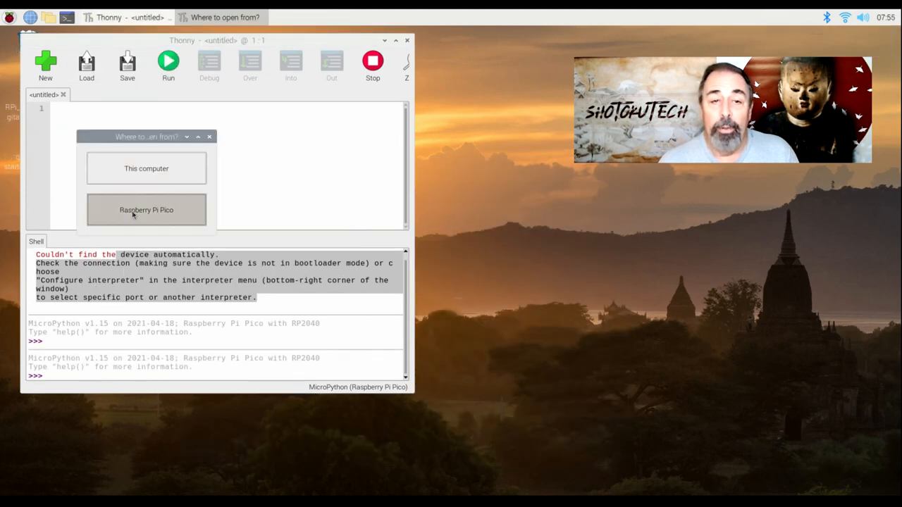
- Run blink.py stored on the Raspberry Pi Pico, then minimise Thonny
{"action": "left_click", "coordinate": [147, 209]}
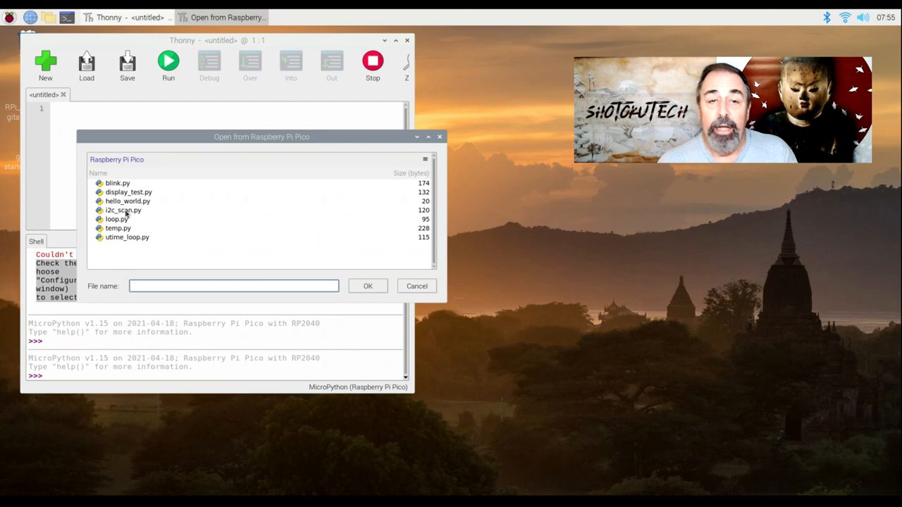
{"action": "double_click", "coordinate": [117, 183]}
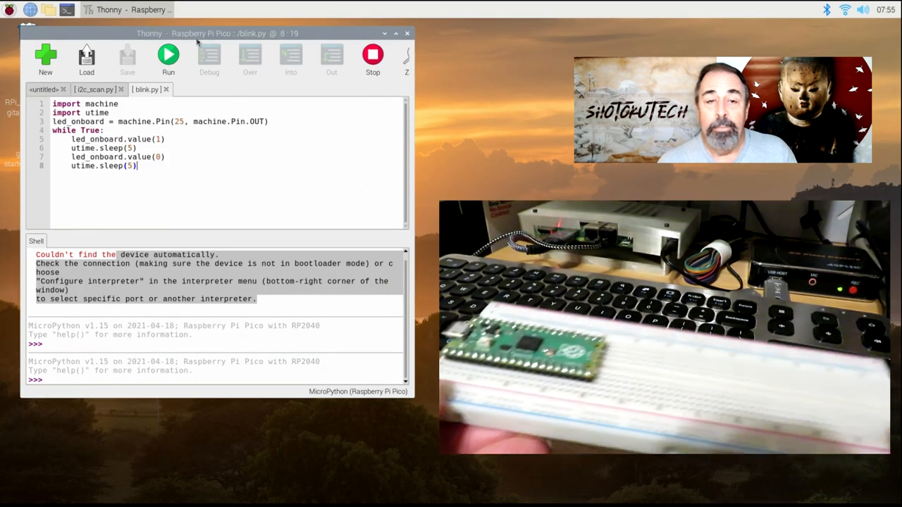
{"action": "left_click", "coordinate": [167, 58]}
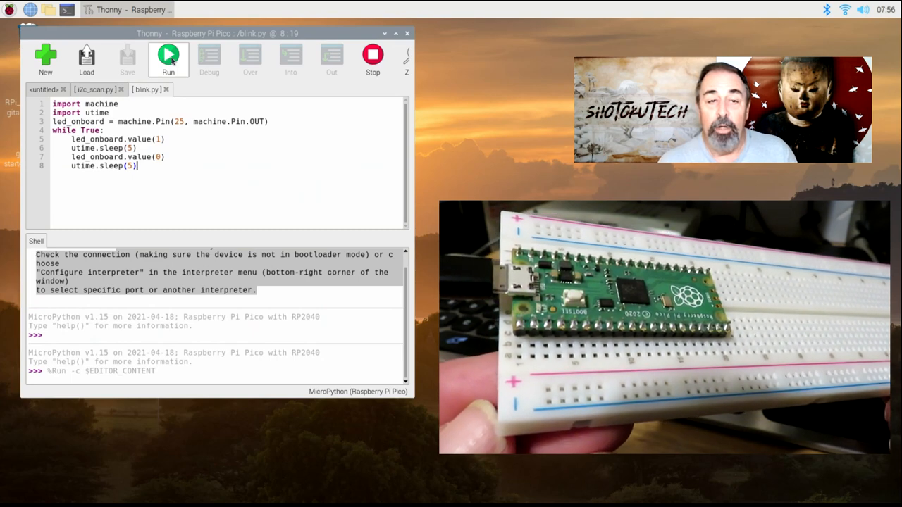
{"action": "left_click", "coordinate": [384, 34]}
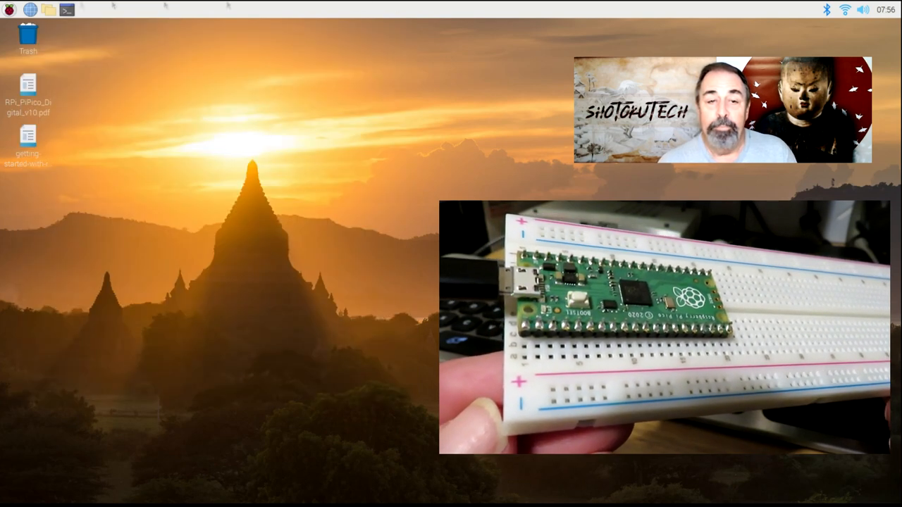